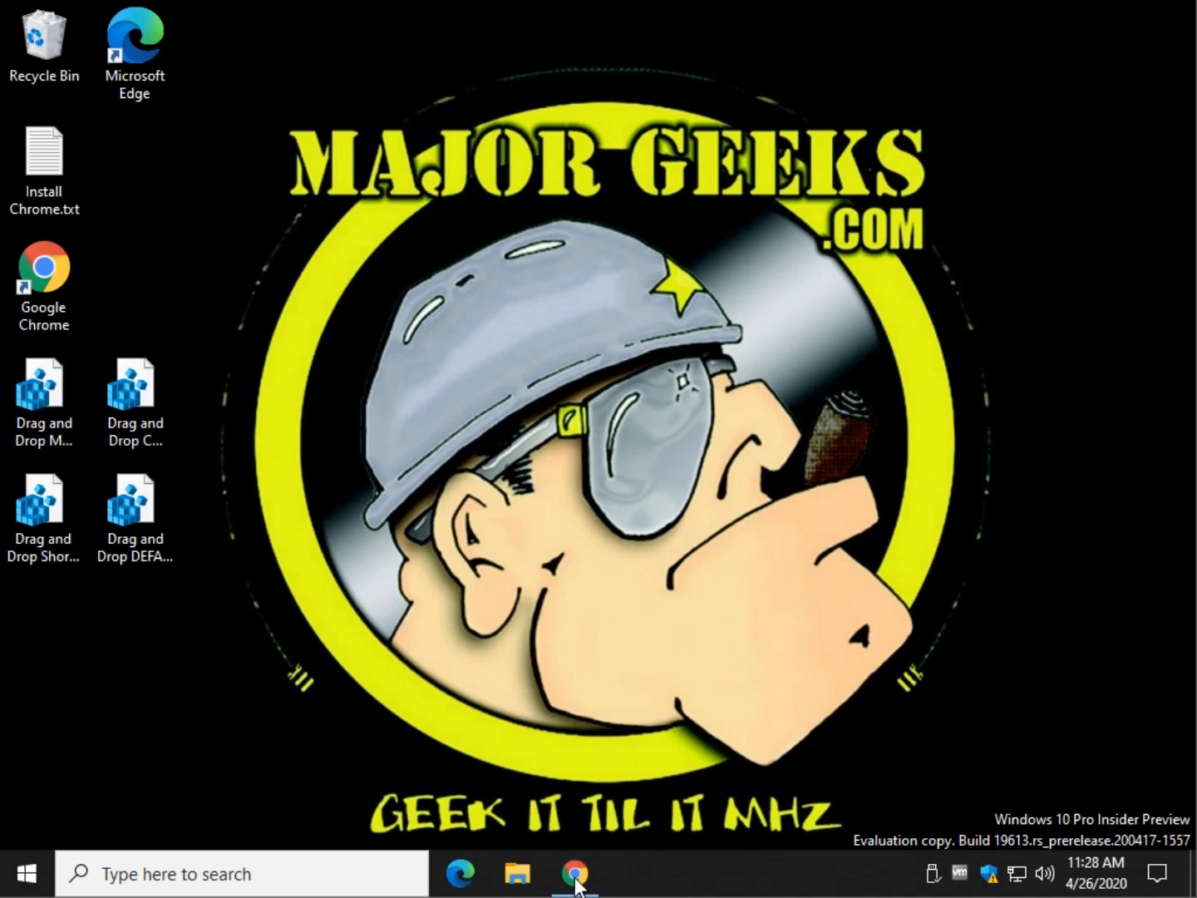
Restore the MajorGeeks drag-and-drop article in Chrome and read down toward its registry files.
{"action": "left_click", "coordinate": [572, 873]}
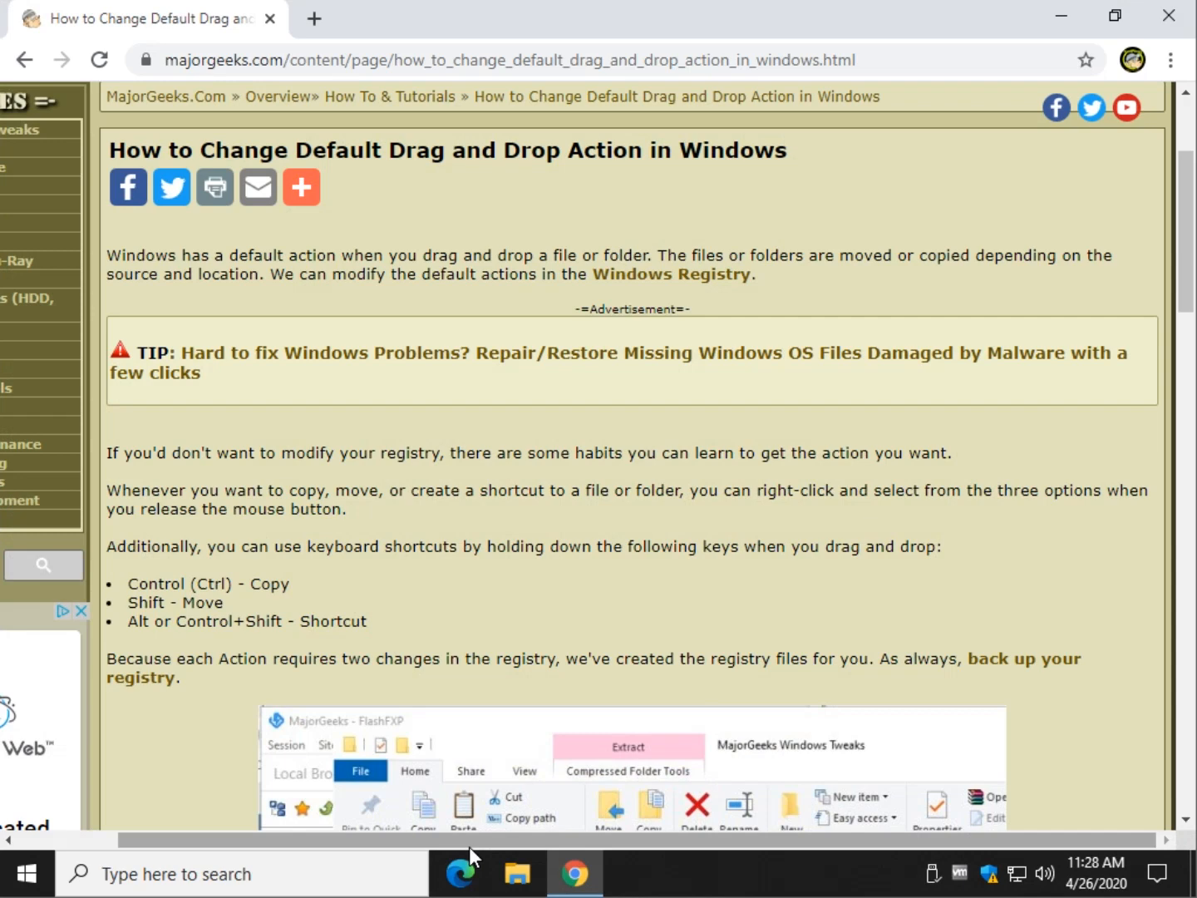
{"action": "scroll", "scroll_direction": "down", "scroll_amount": 3}
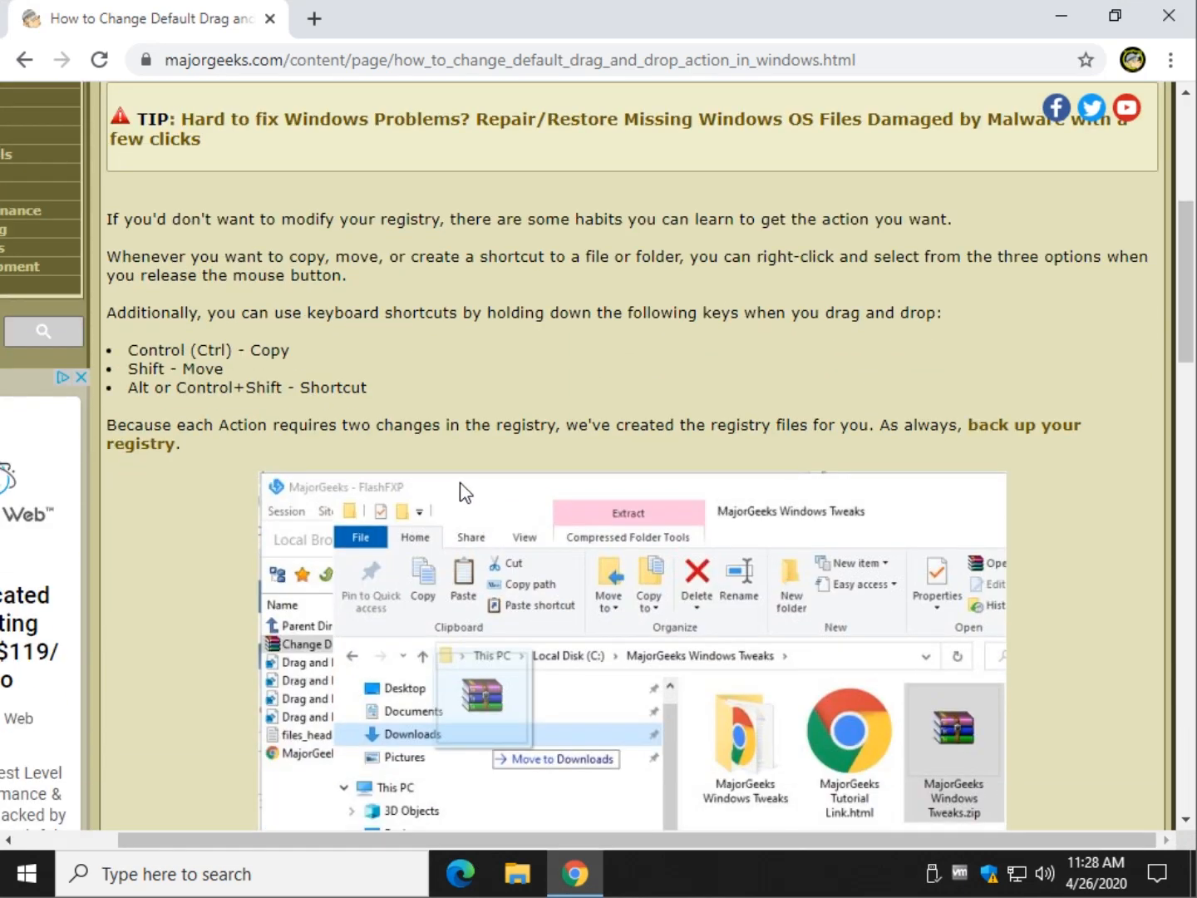
{"action": "mouse_move", "coordinate": [491, 705]}
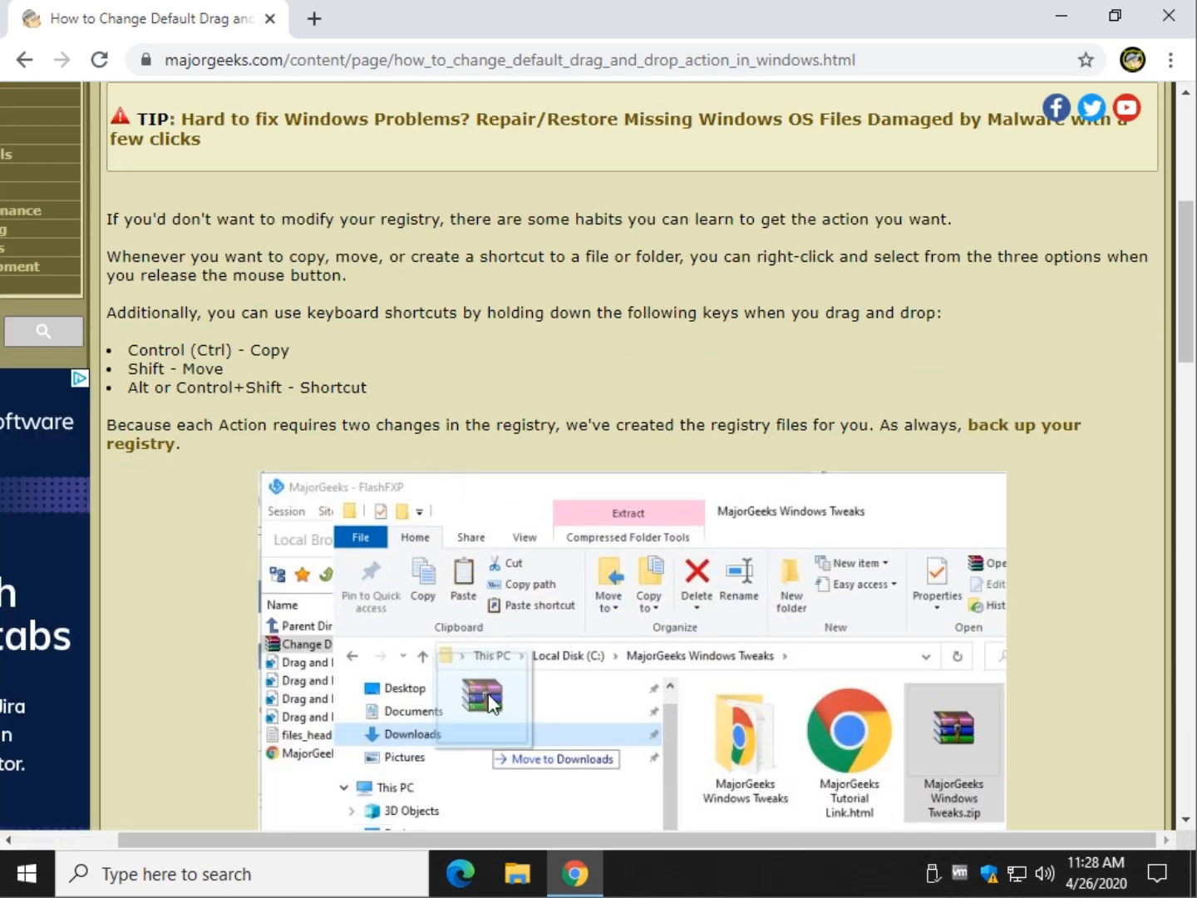
Show the Downloads folder in File Explorer with ChromeSetup.exe selected.
{"action": "left_click", "coordinate": [519, 872]}
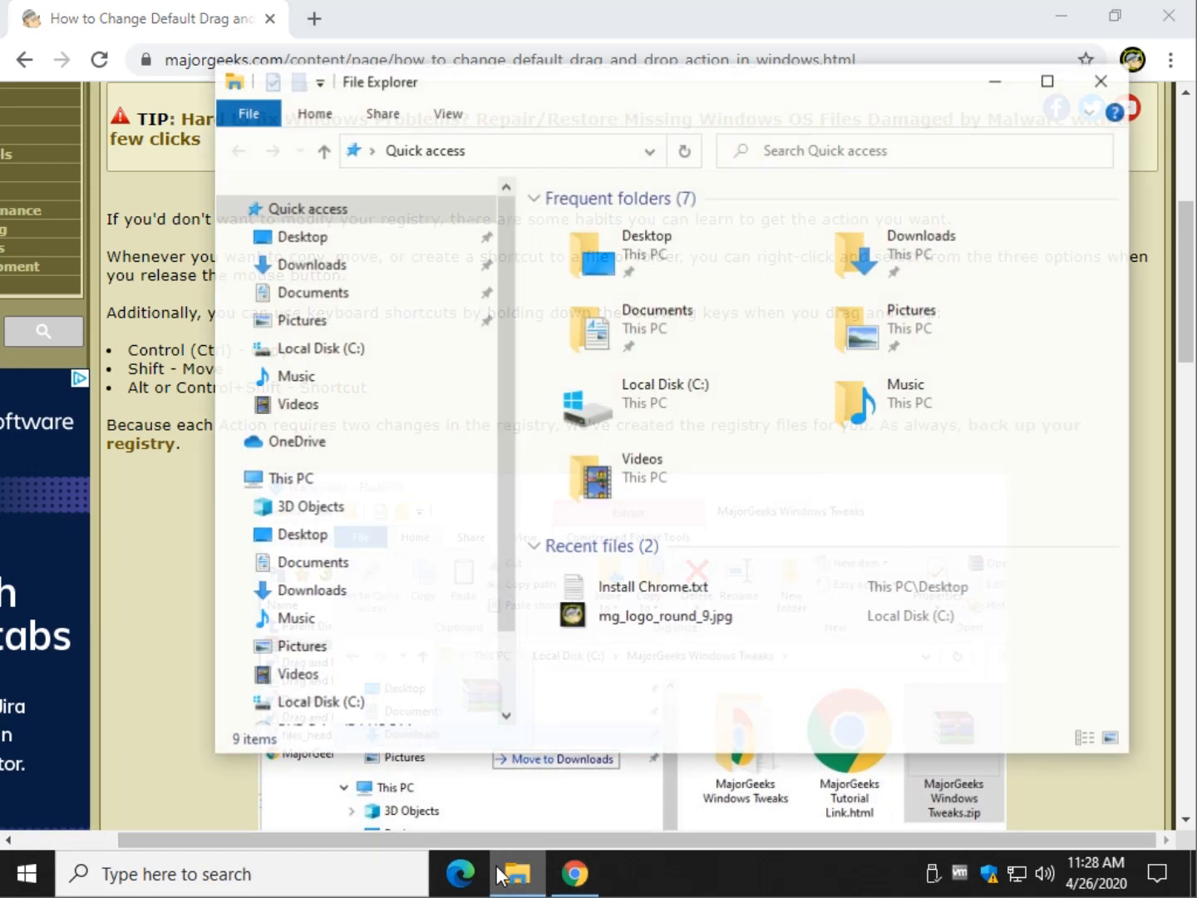
{"action": "left_click", "coordinate": [310, 263]}
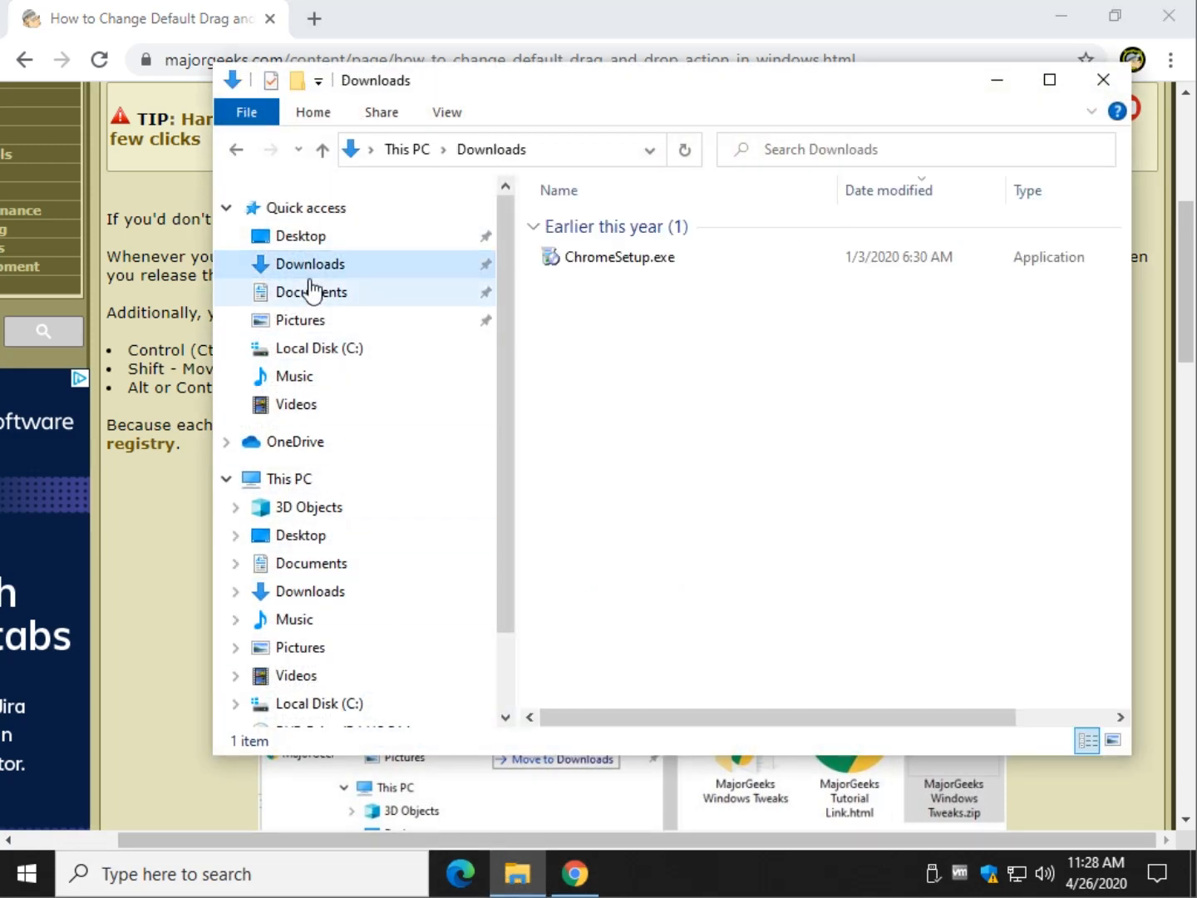
{"action": "left_click", "coordinate": [619, 256]}
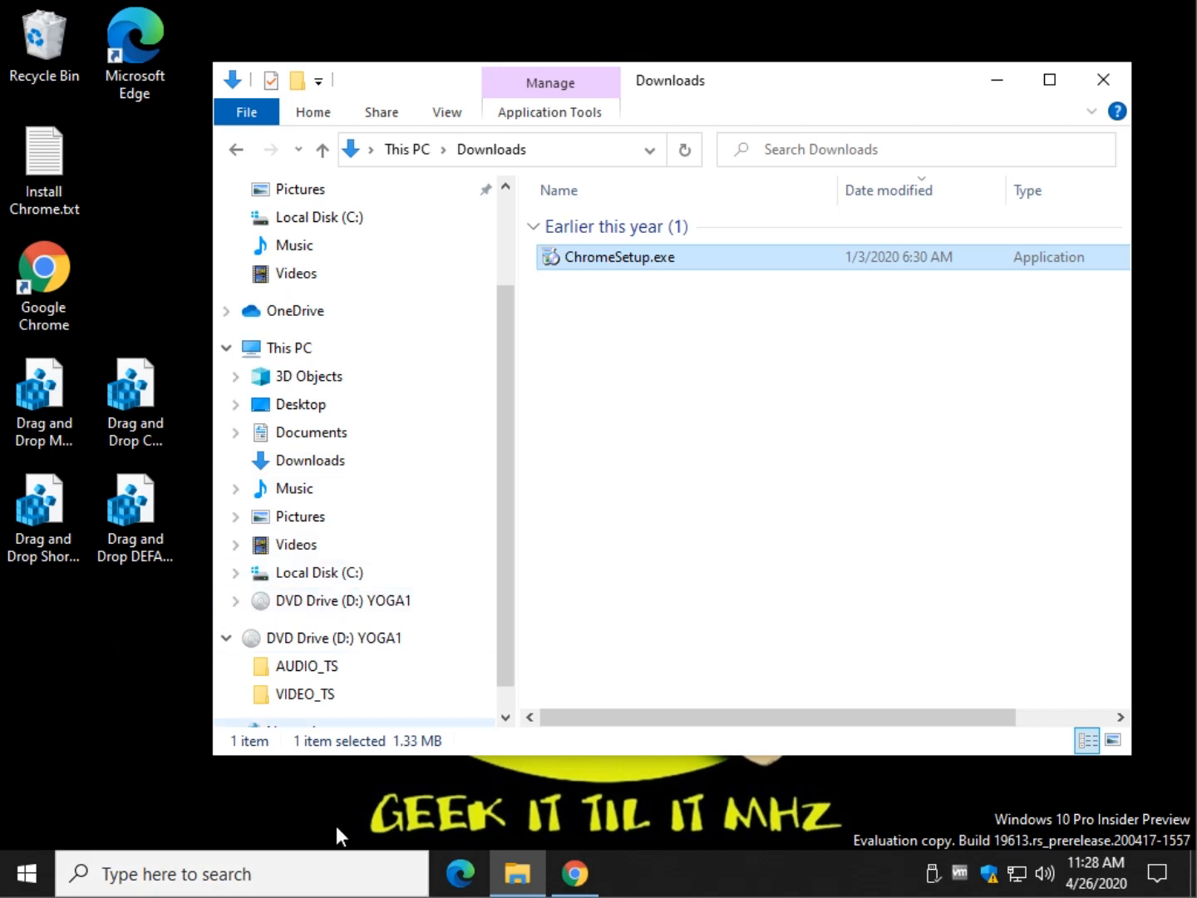
{"action": "mouse_move", "coordinate": [575, 873]}
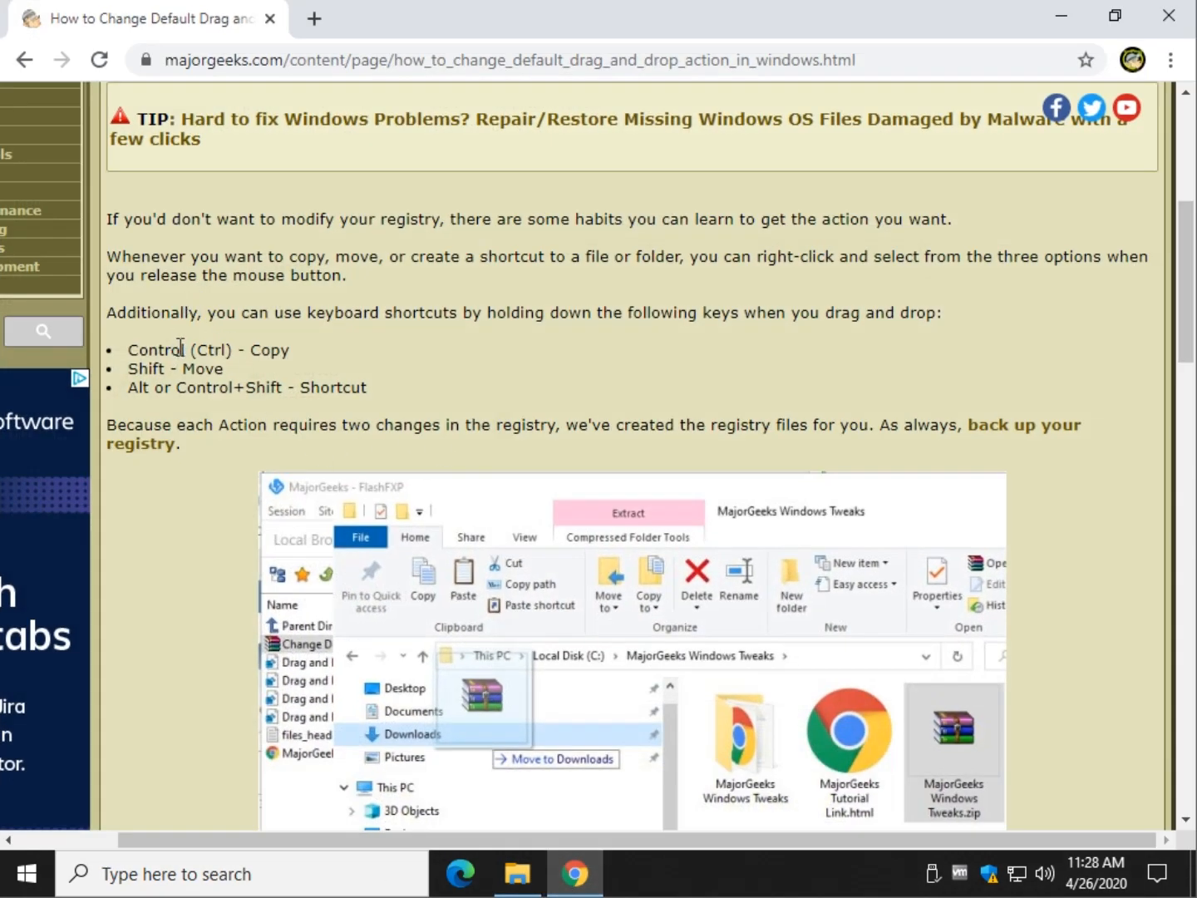
{"action": "mouse_move", "coordinate": [278, 376]}
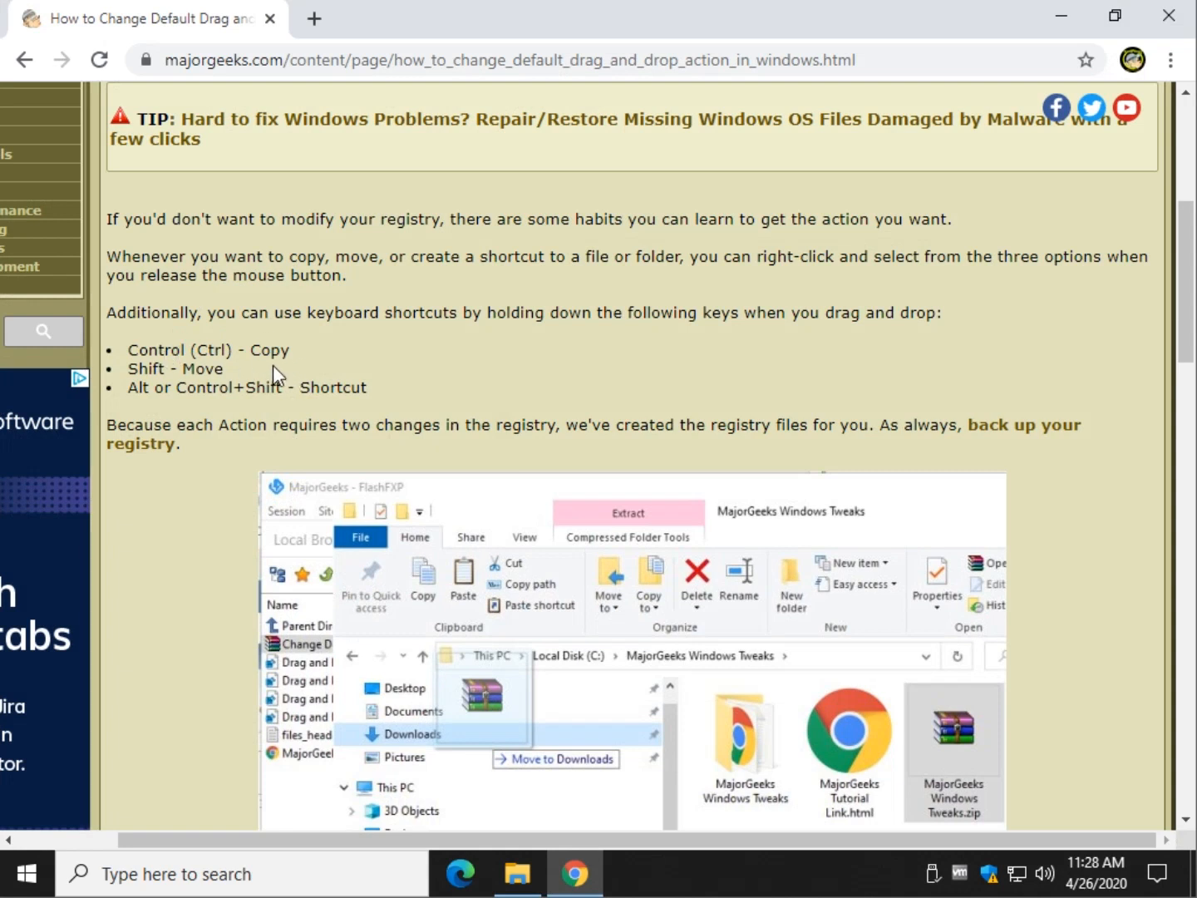
{"action": "mouse_move", "coordinate": [138, 388]}
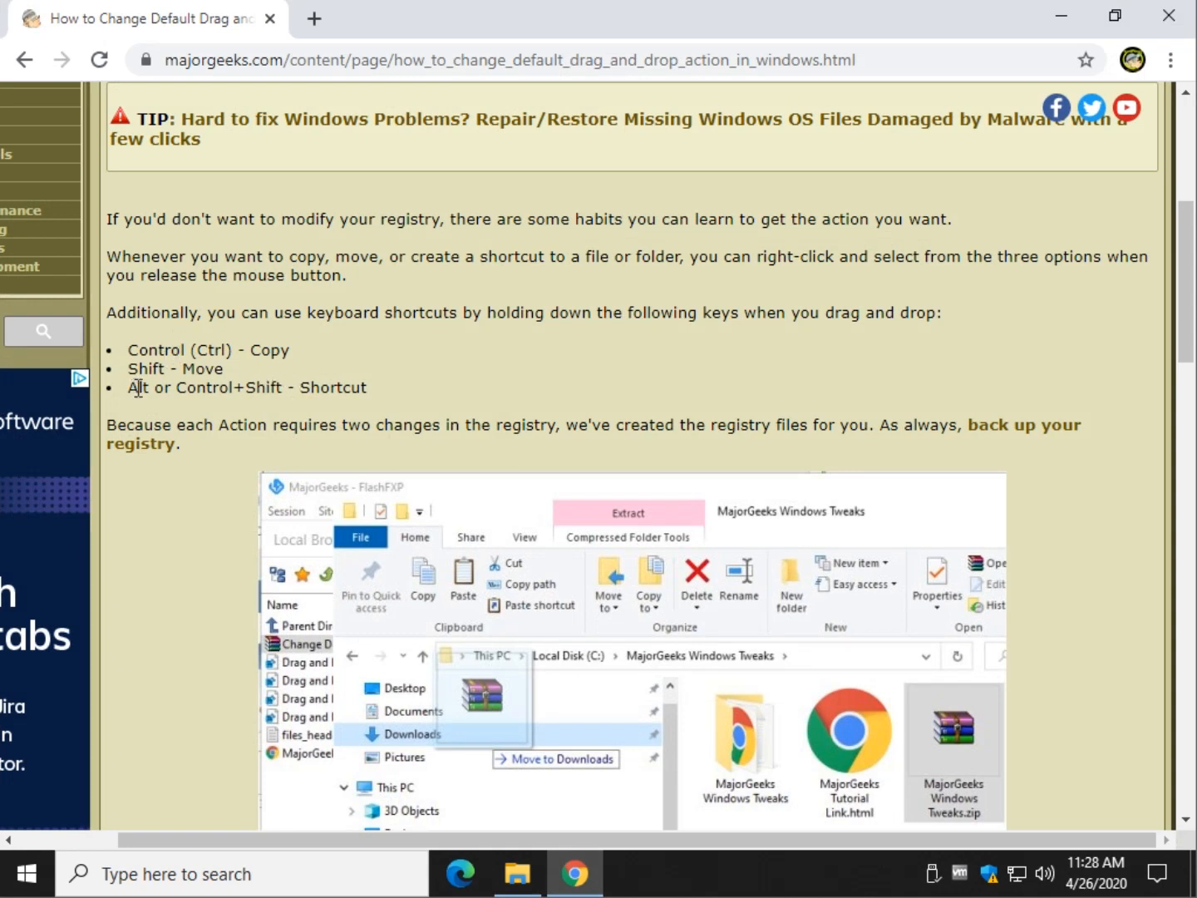
{"action": "mouse_move", "coordinate": [422, 253]}
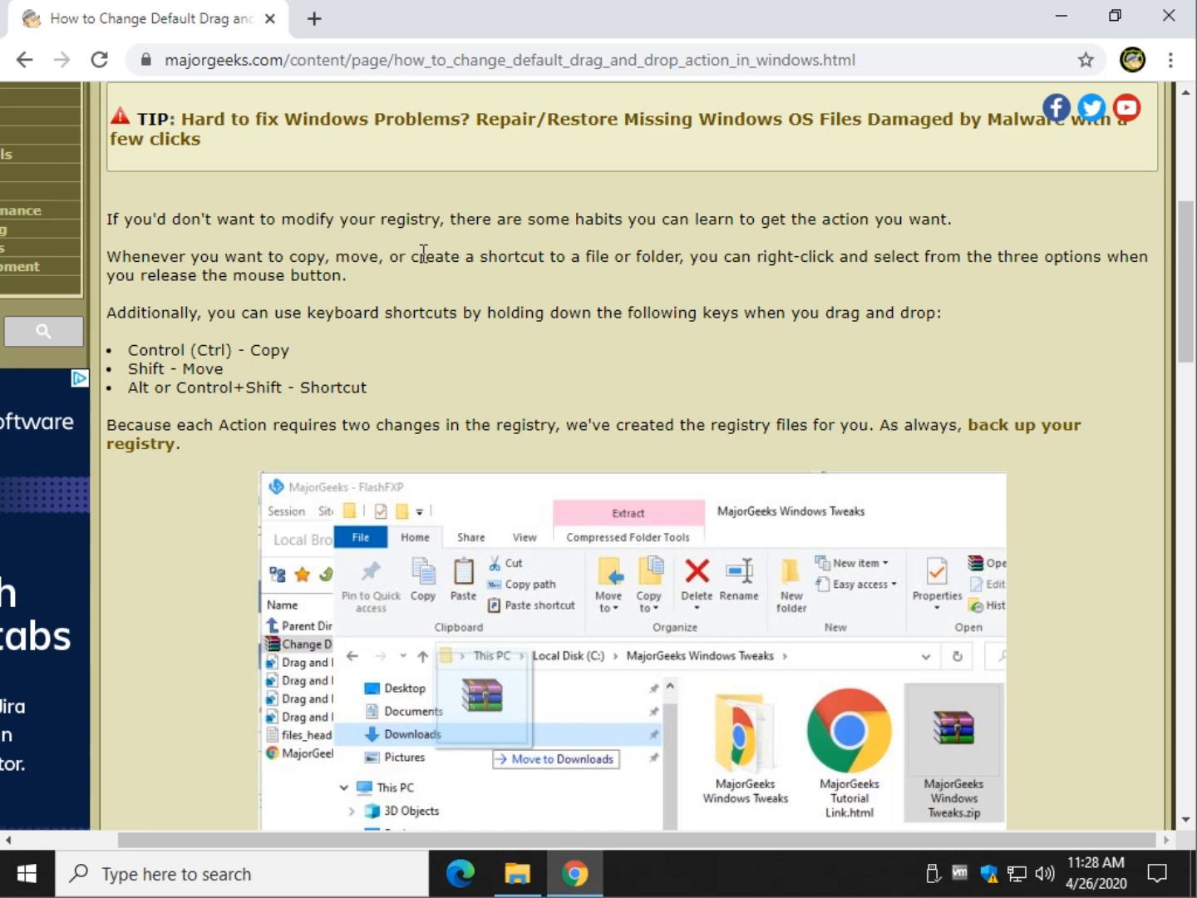
{"action": "mouse_move", "coordinate": [1054, 40]}
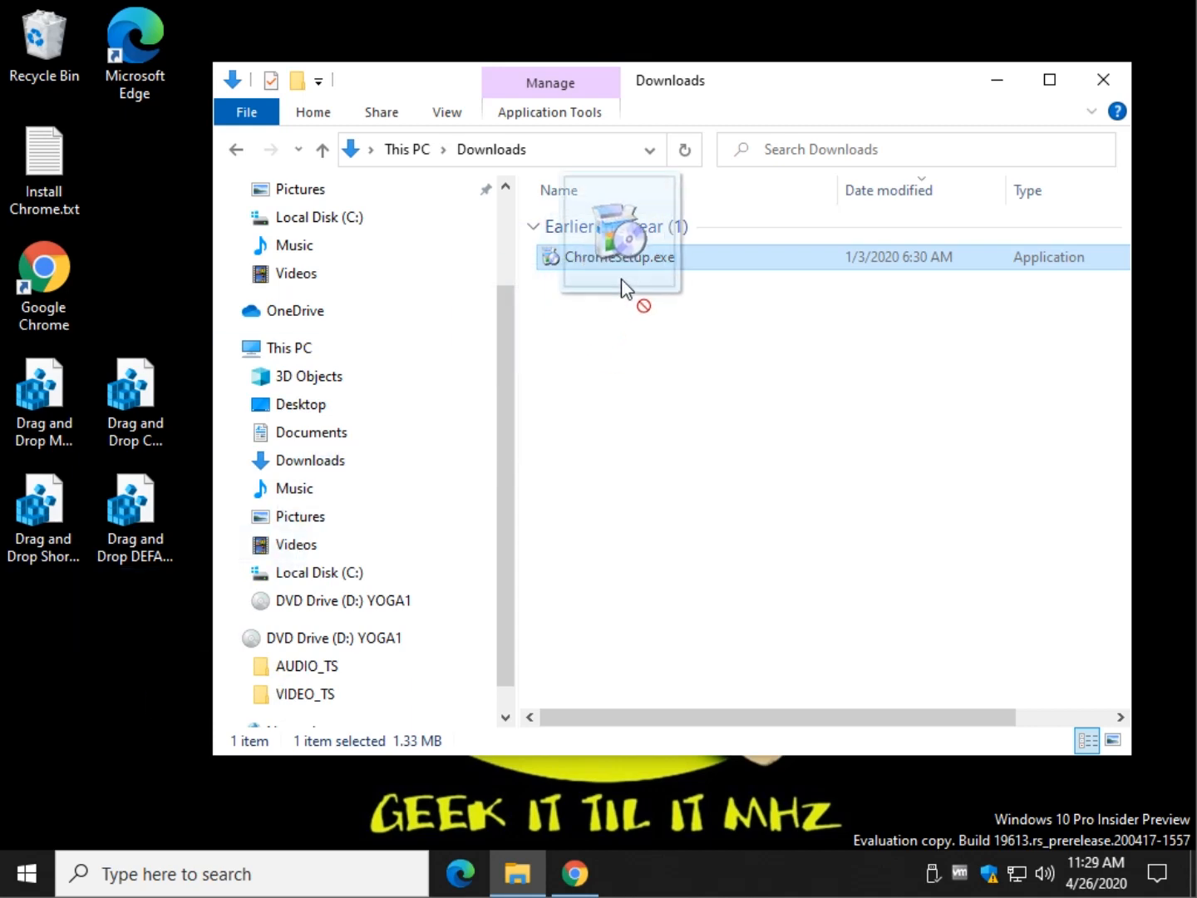
{"action": "left_click", "coordinate": [575, 873]}
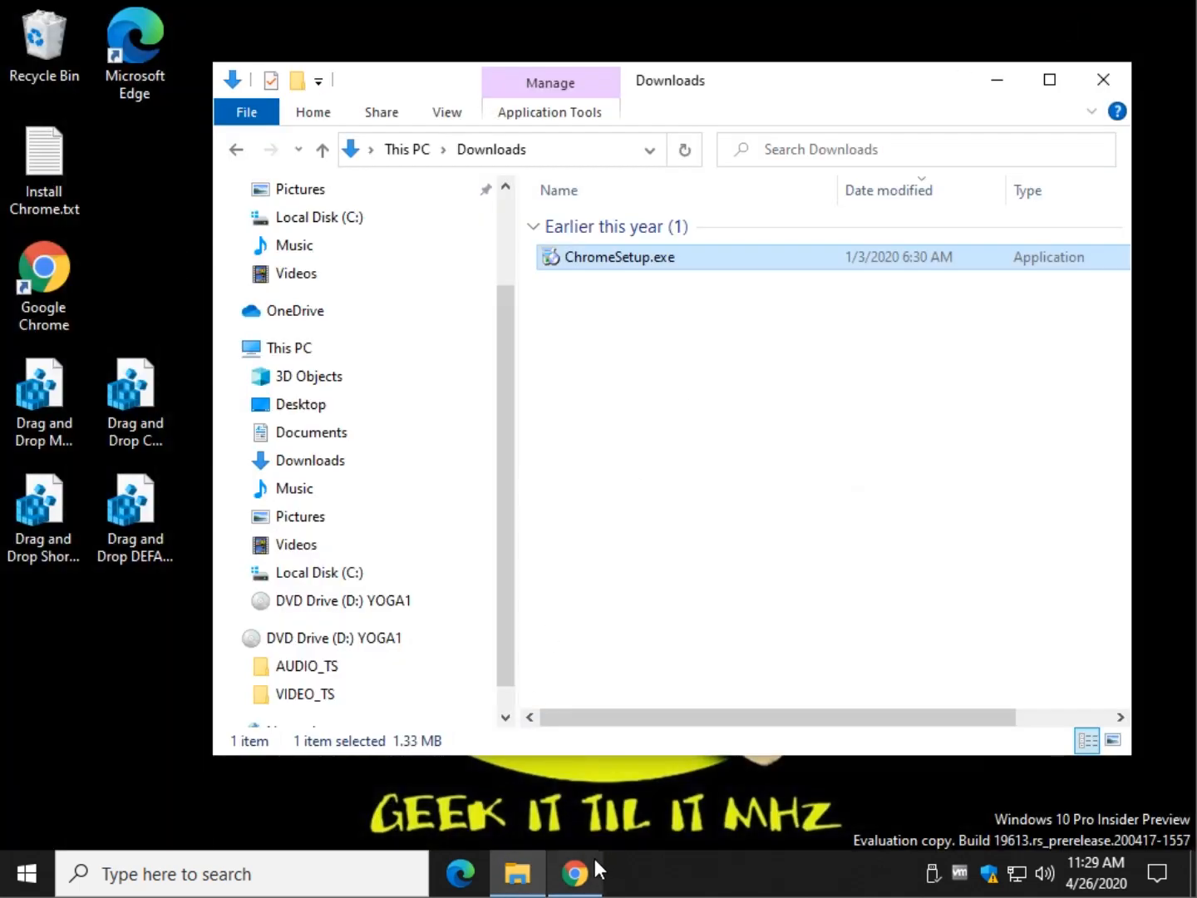
Bring the Chrome window with the drag-and-drop article back to the front.
{"action": "left_click", "coordinate": [574, 873]}
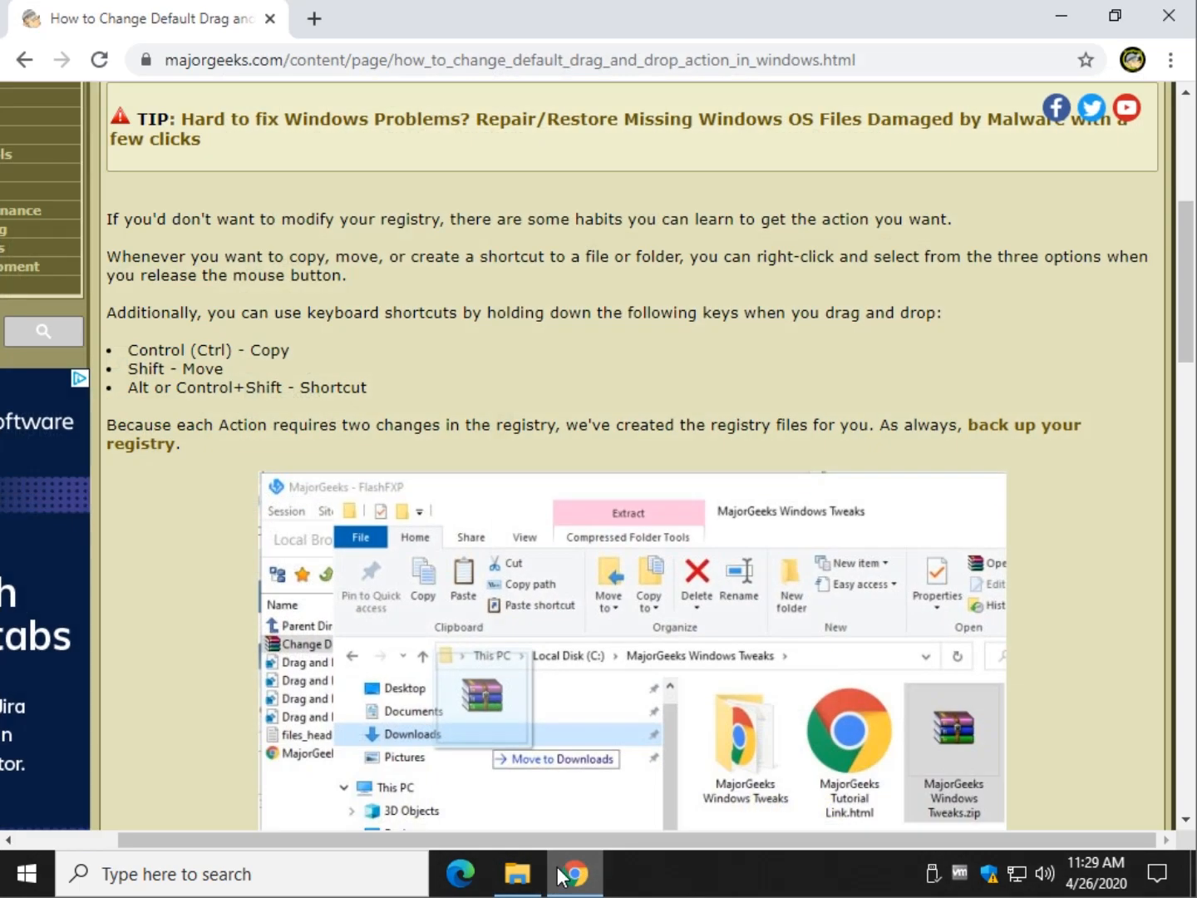
{"action": "mouse_move", "coordinate": [1054, 45]}
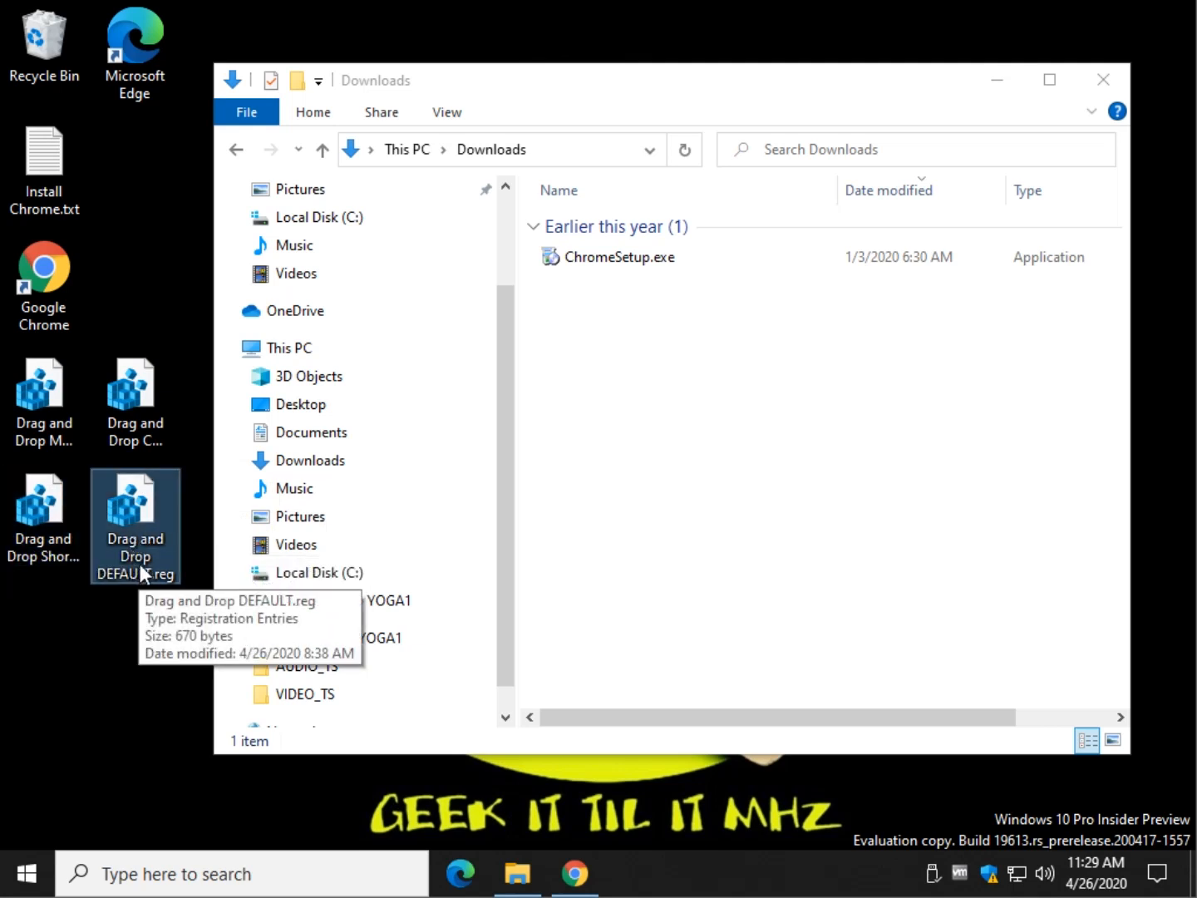
{"action": "mouse_move", "coordinate": [90, 406]}
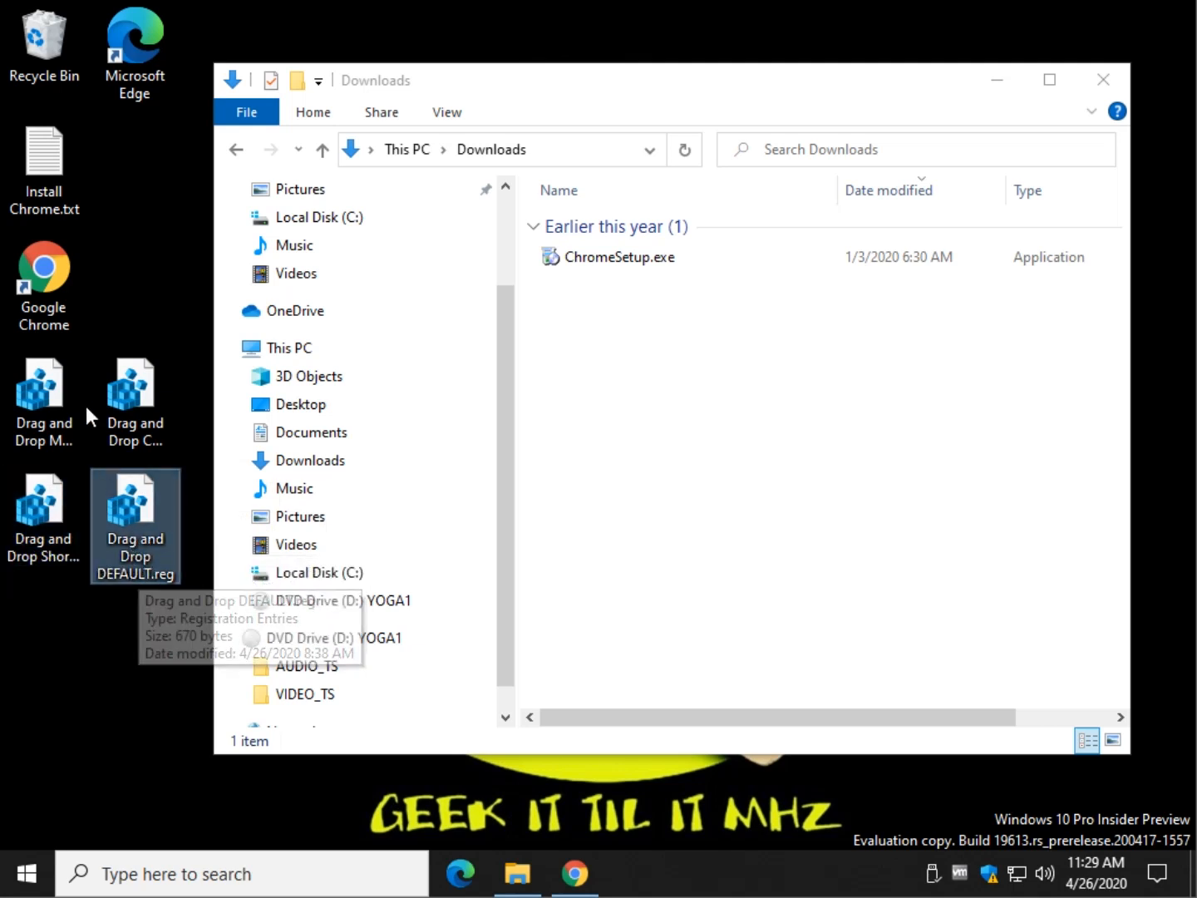
Merge Drag and Drop Copy.reg so dragging defaults to copy.
{"action": "left_click", "coordinate": [618, 256]}
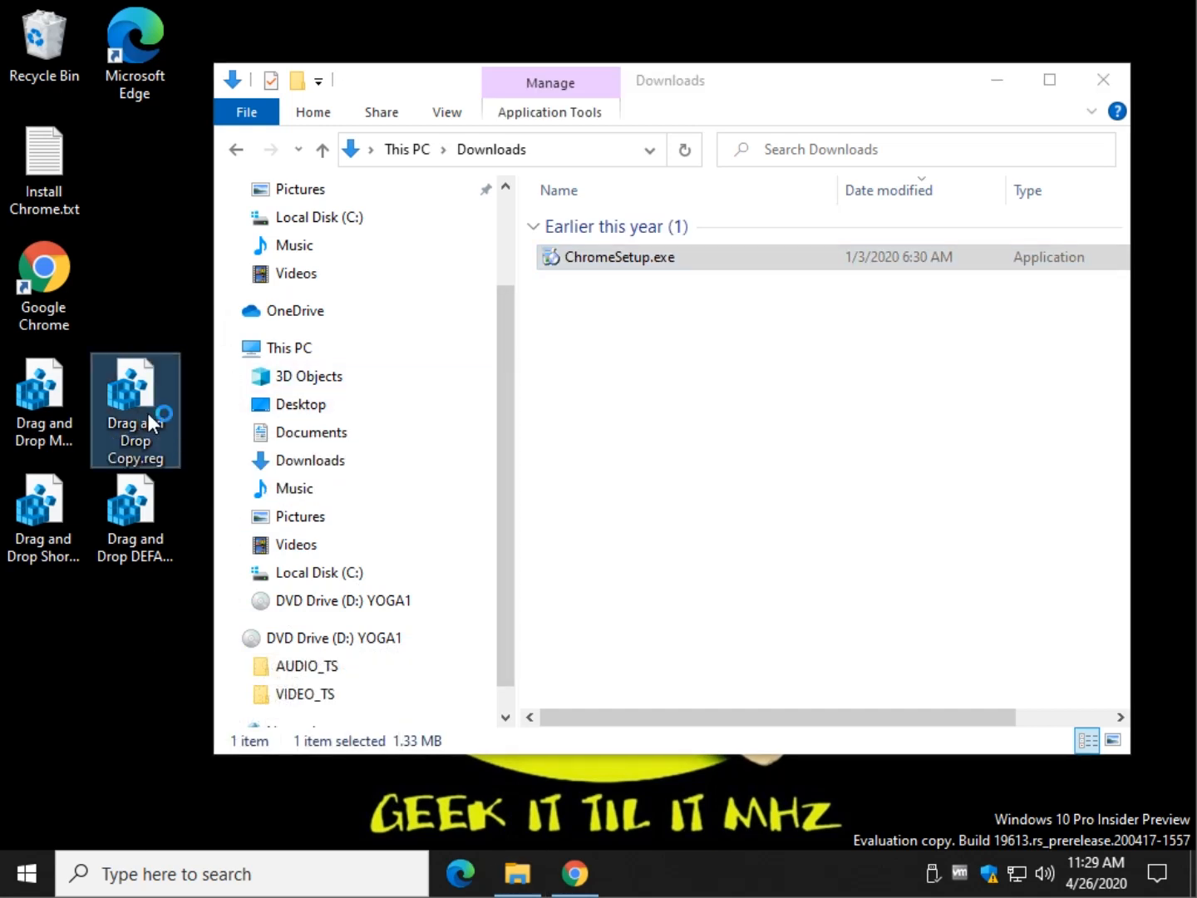
{"action": "double_click", "coordinate": [133, 382]}
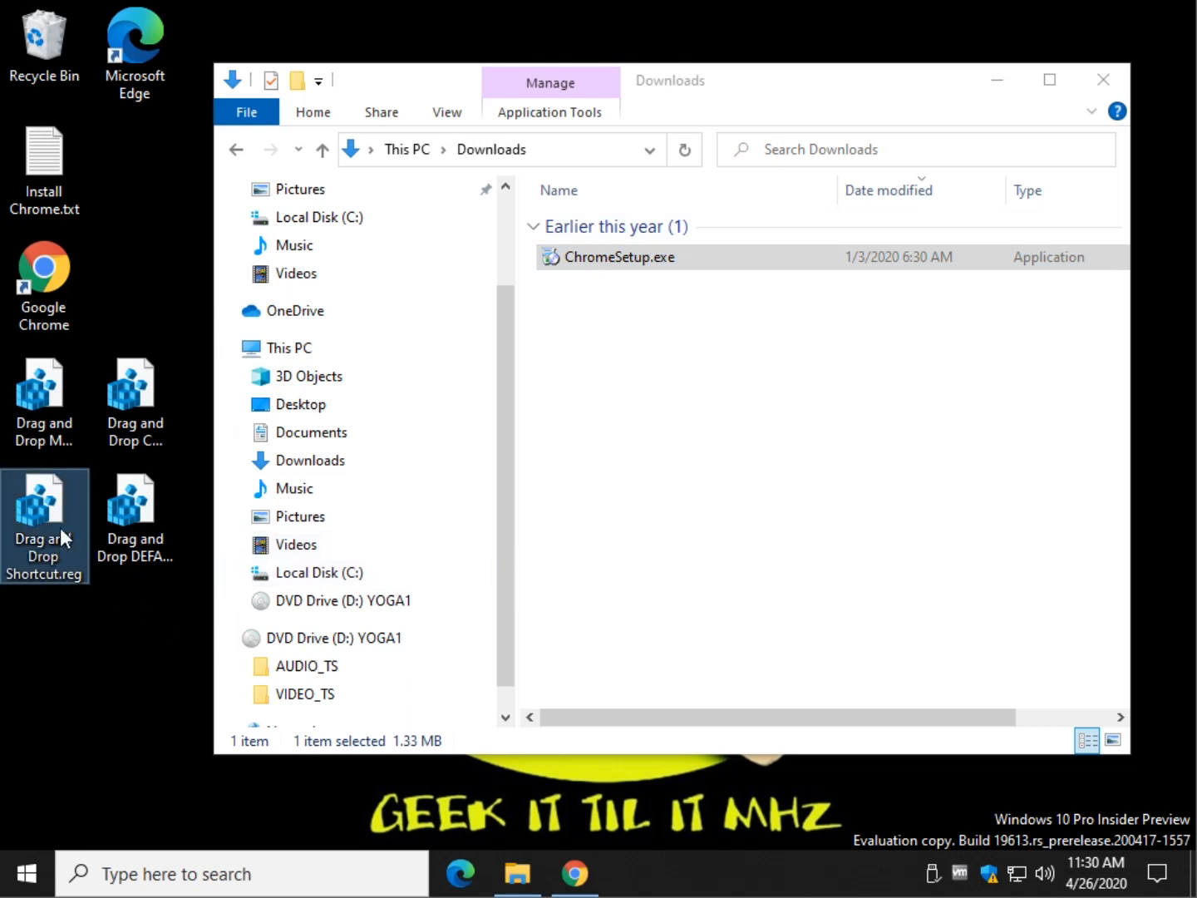
Merge Drag and Drop Shortcut.reg, then DEFAULT.reg to restore the default action, confirming each warning.
{"action": "double_click", "coordinate": [43, 502]}
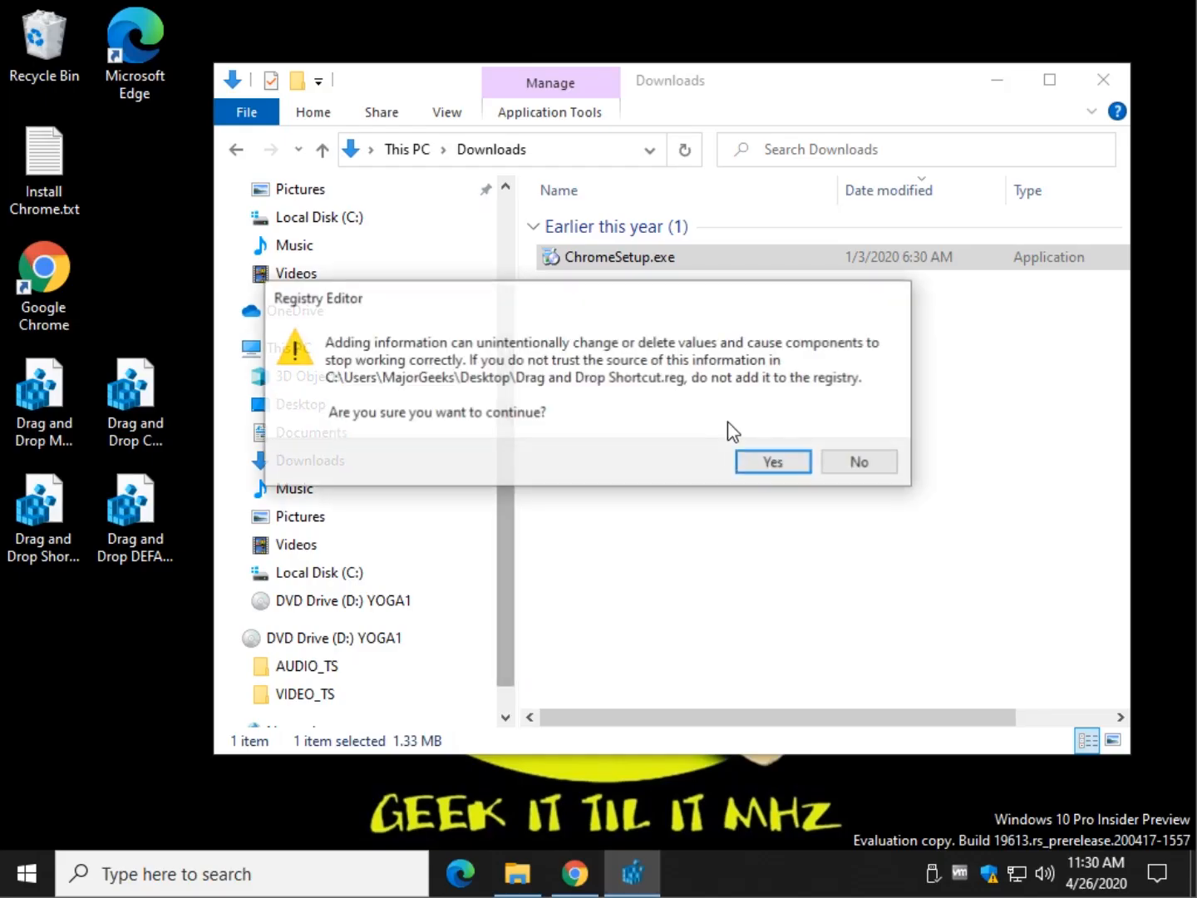
{"action": "left_click", "coordinate": [771, 462]}
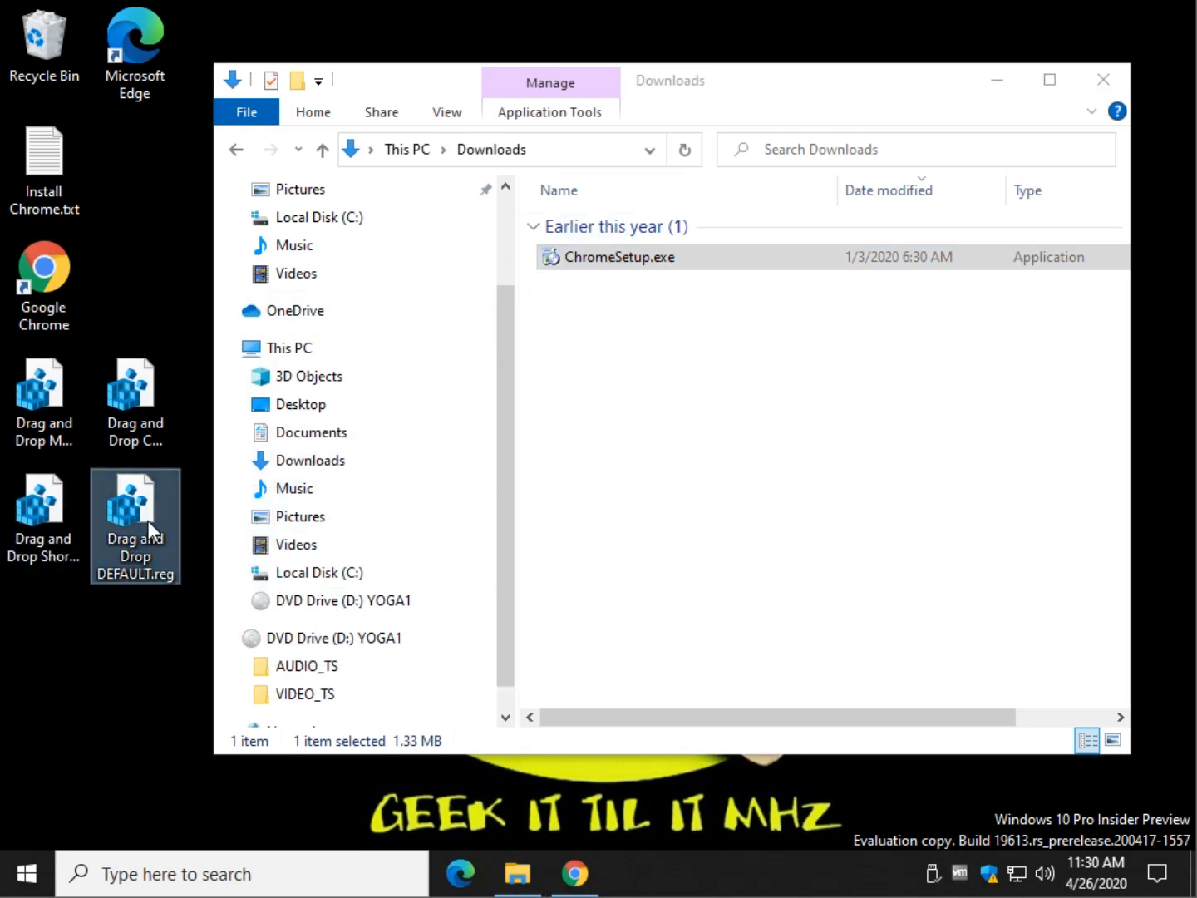
{"action": "double_click", "coordinate": [135, 507]}
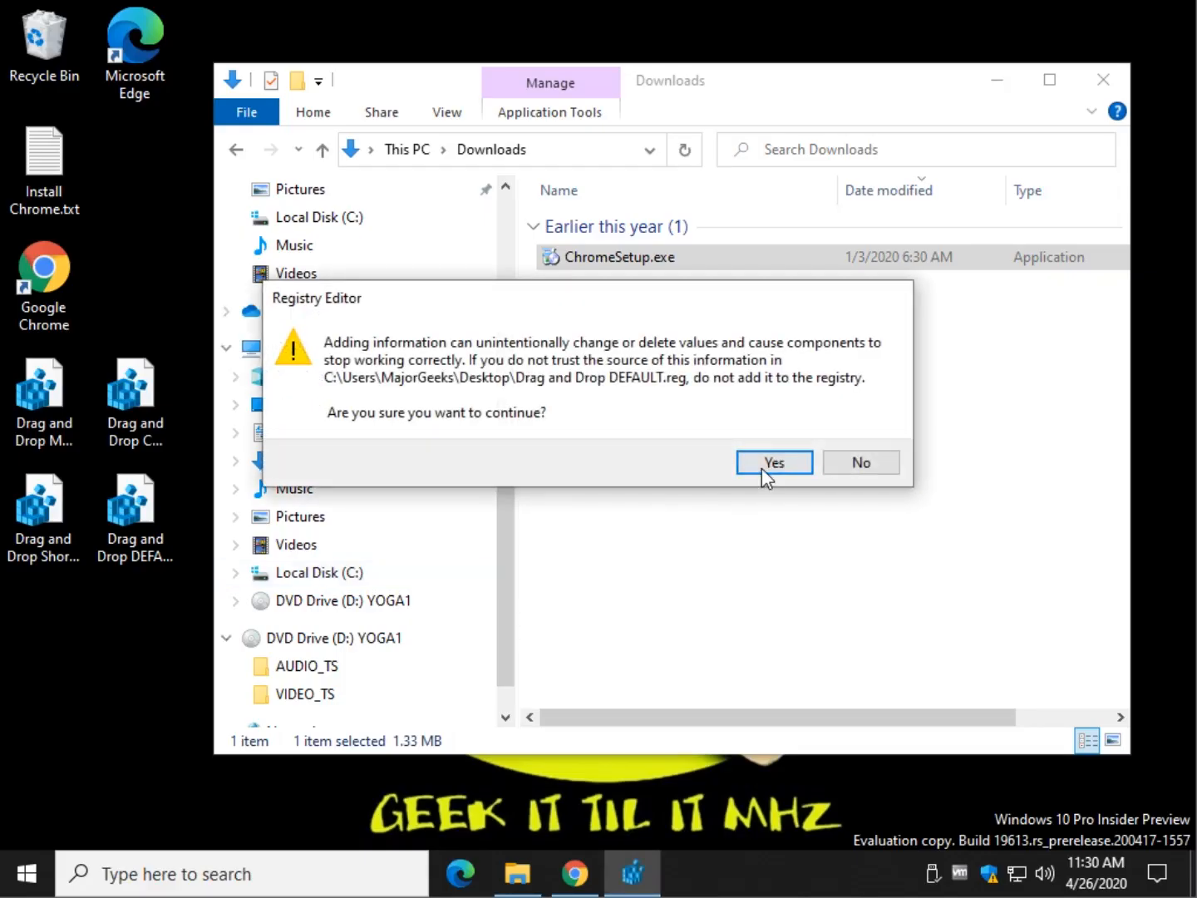
{"action": "left_click", "coordinate": [771, 462]}
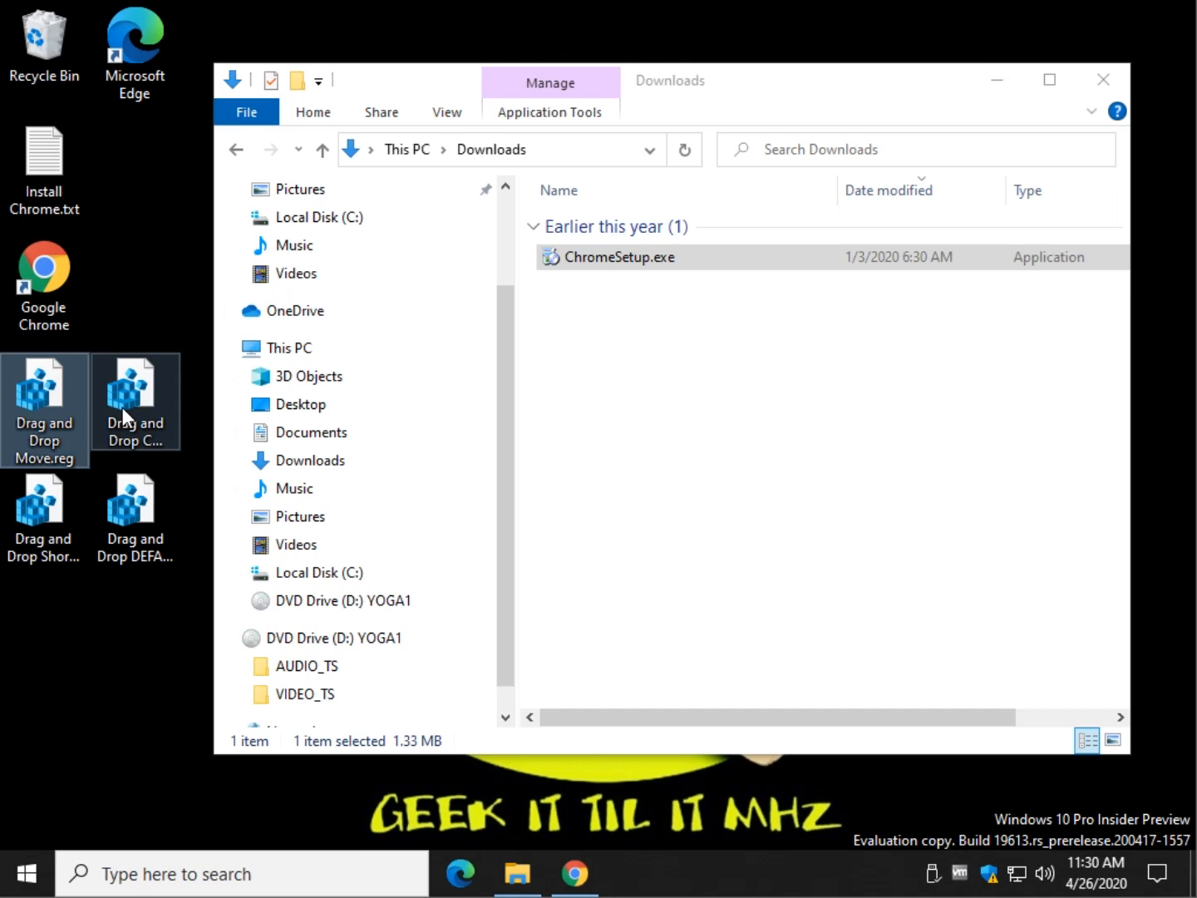
{"action": "mouse_move", "coordinate": [136, 402]}
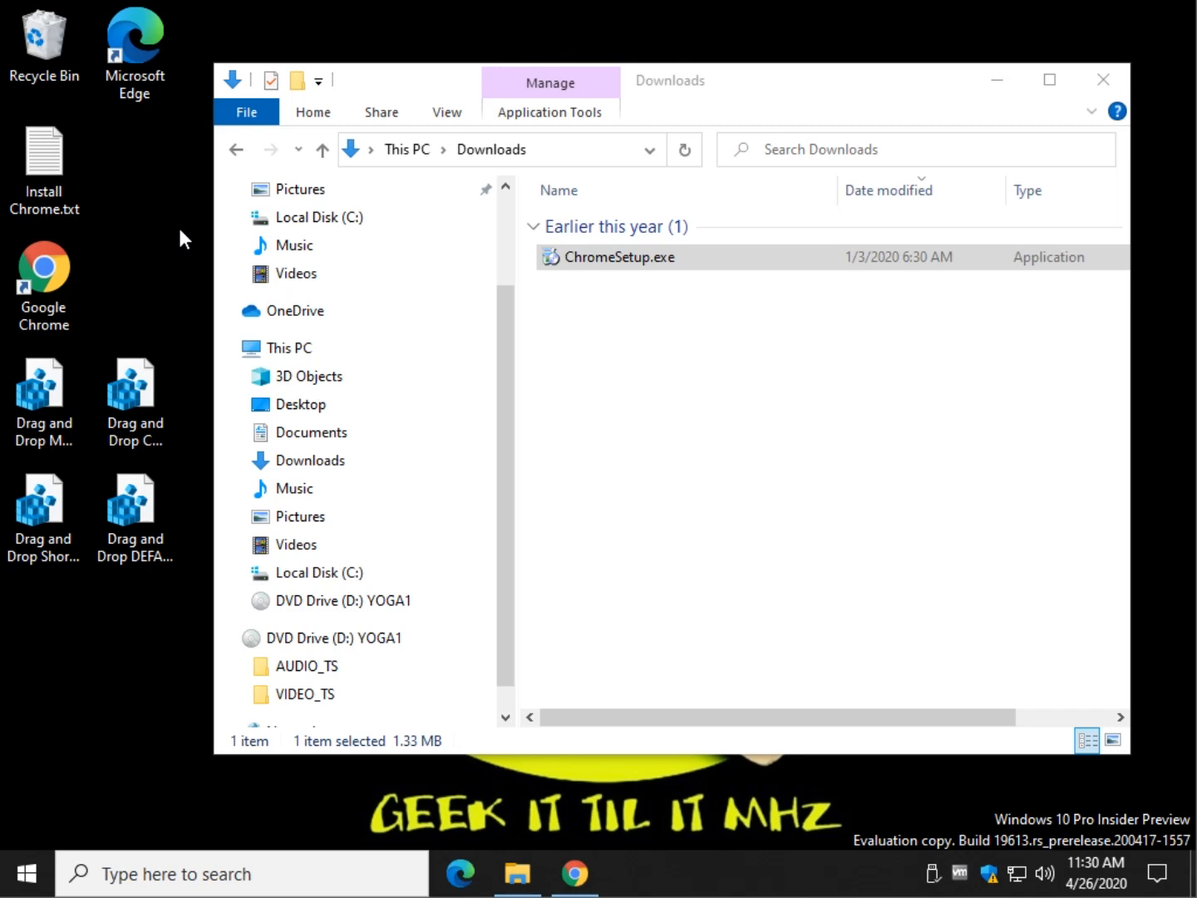
Return to the MajorGeeks article in Chrome from the registry files.
{"action": "left_click", "coordinate": [574, 872]}
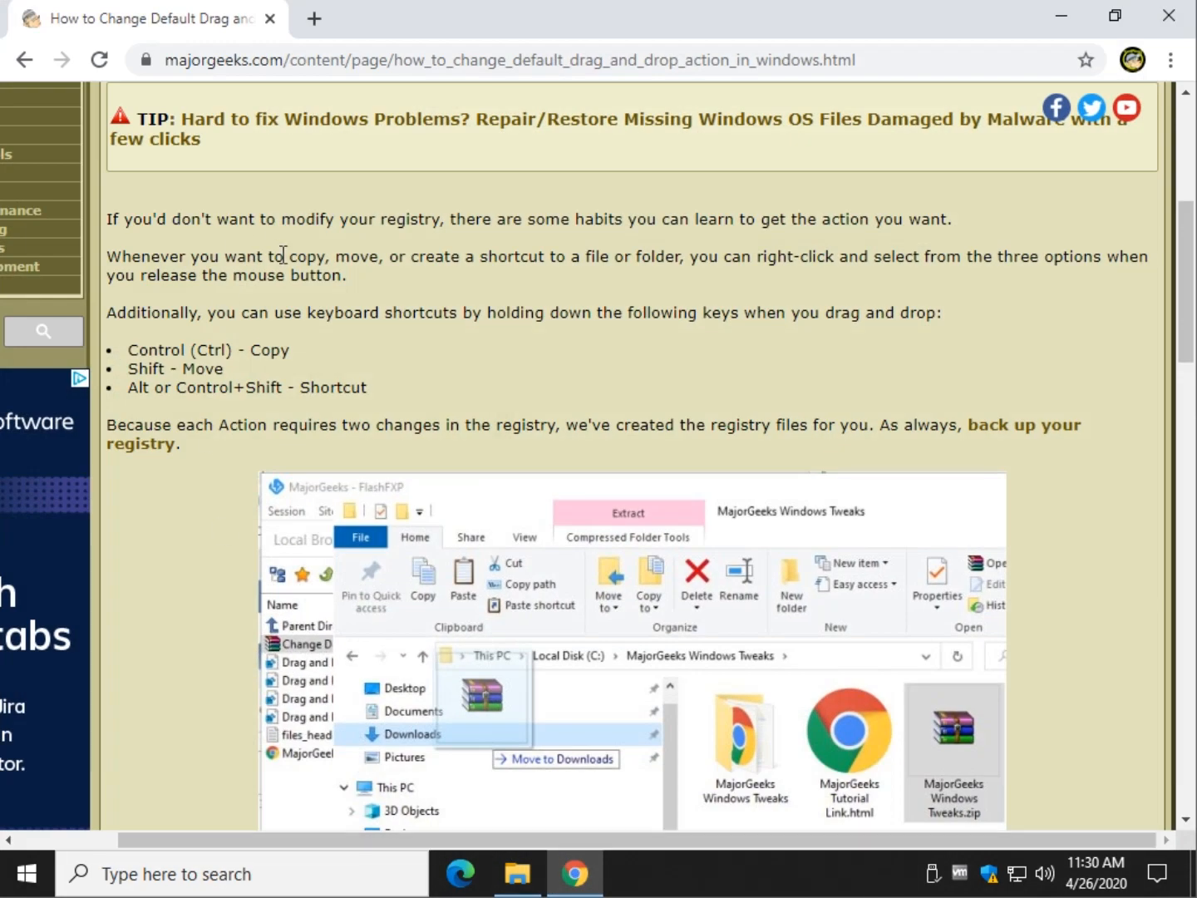
Scroll the article back up to its title and introduction.
{"action": "scroll", "scroll_direction": "up", "scroll_amount": 3}
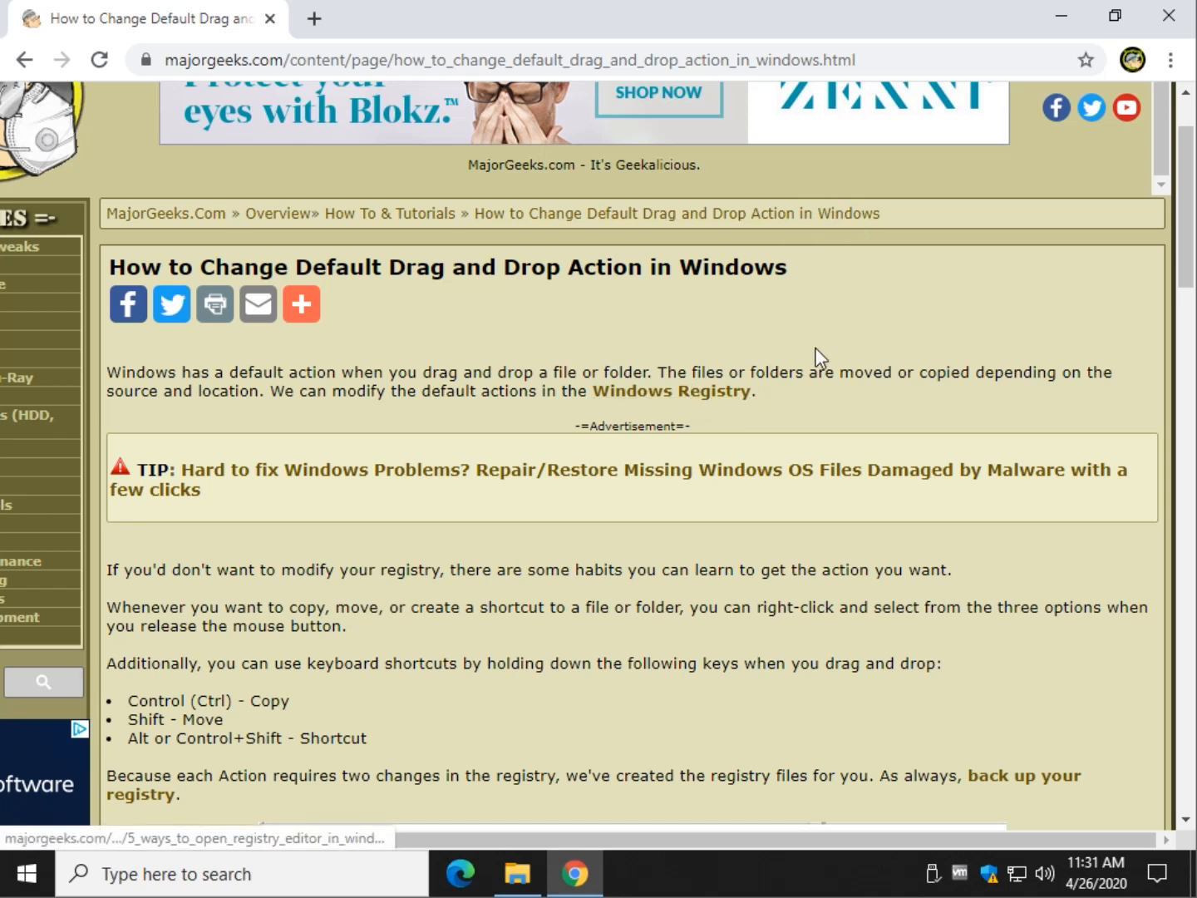
{"action": "mouse_move", "coordinate": [1158, 854]}
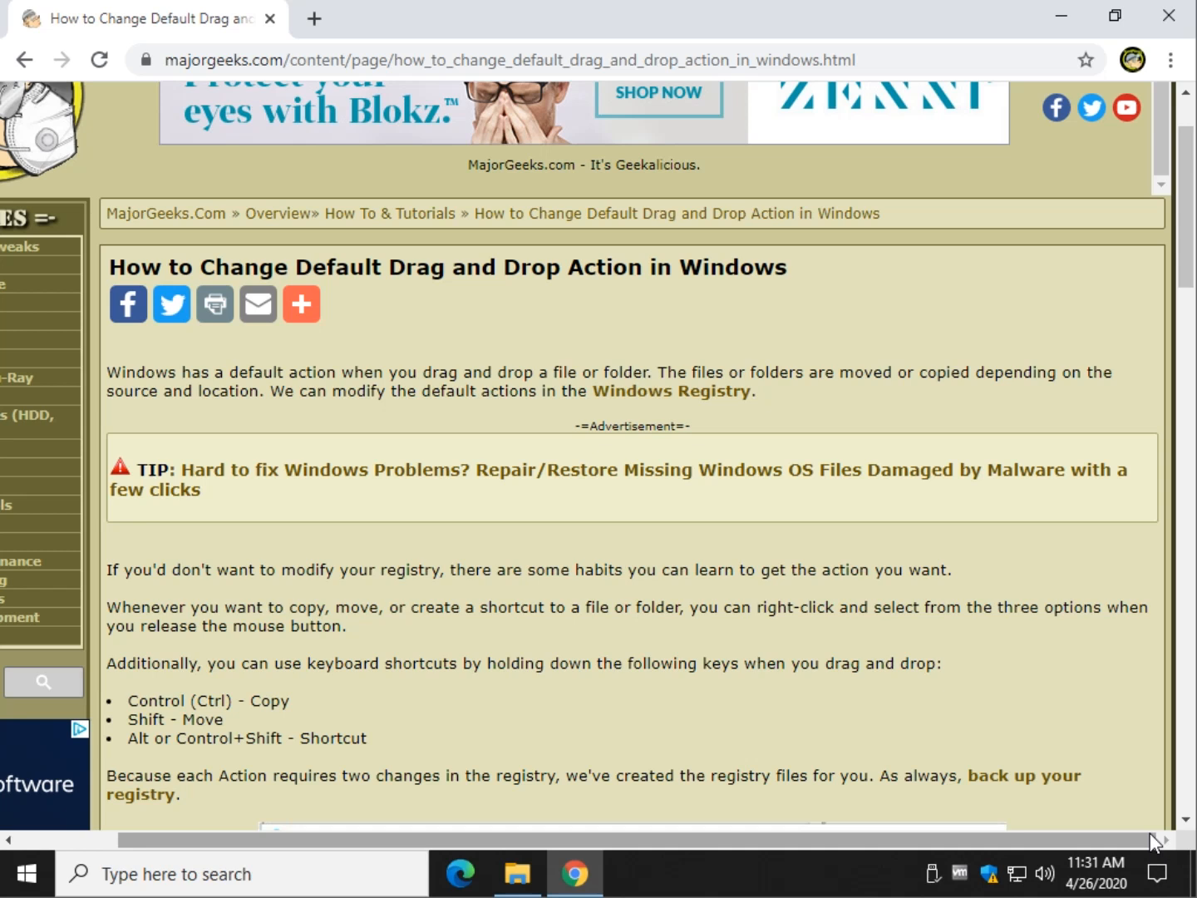
{"action": "mouse_move", "coordinate": [1071, 730]}
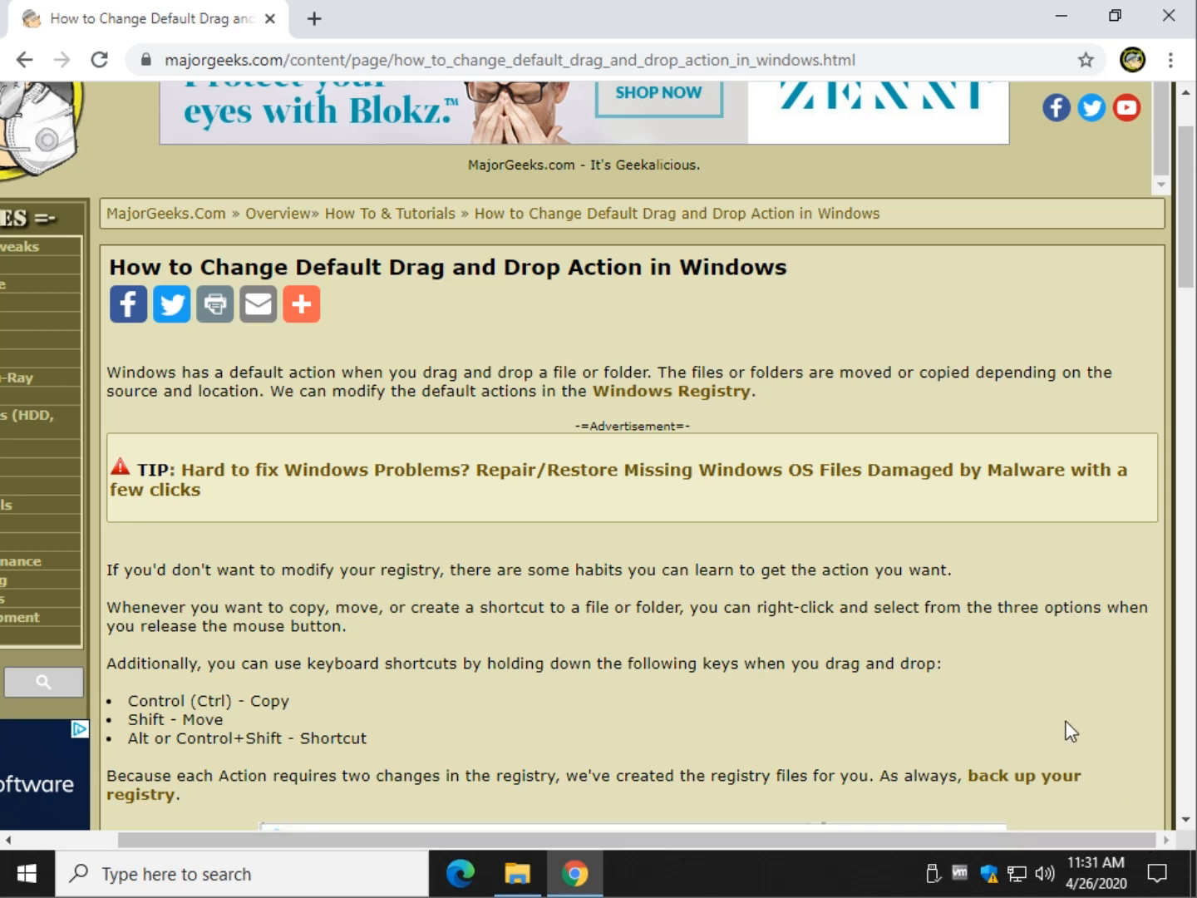